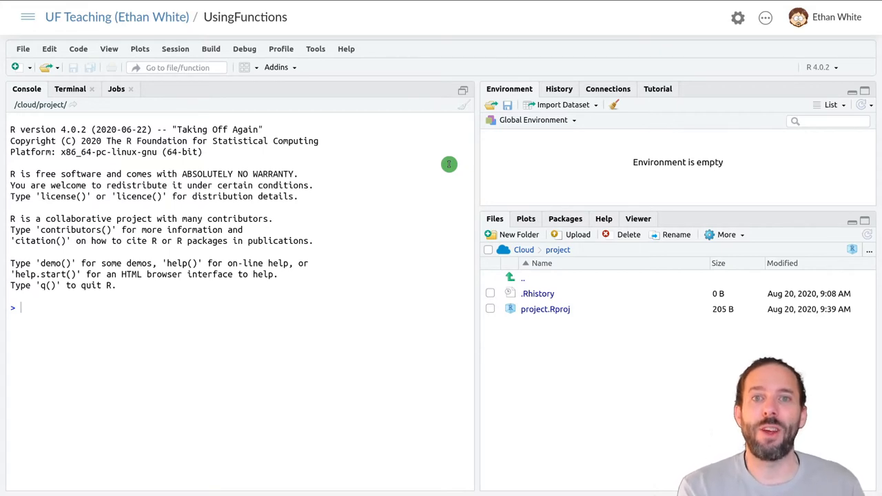
# Start a new empty R script in the UsingFunctions project.
pyautogui.click(15, 66)
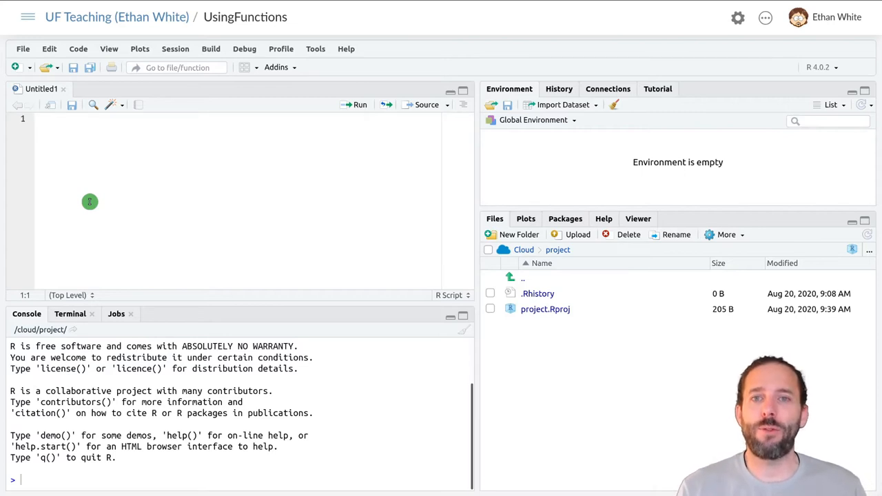
# Run sqrt(4) from line 1 so the console returns 2.
pyautogui.write('sqrt')
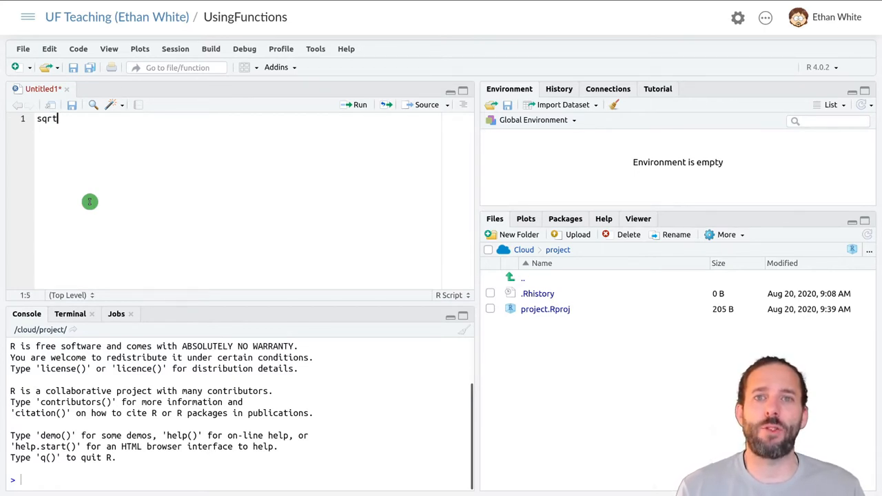
pyautogui.write('(')
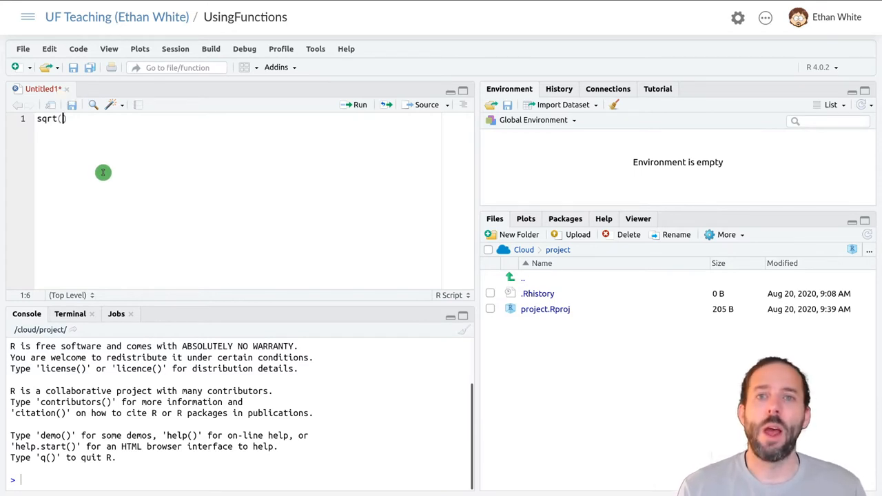
pyautogui.write('4')
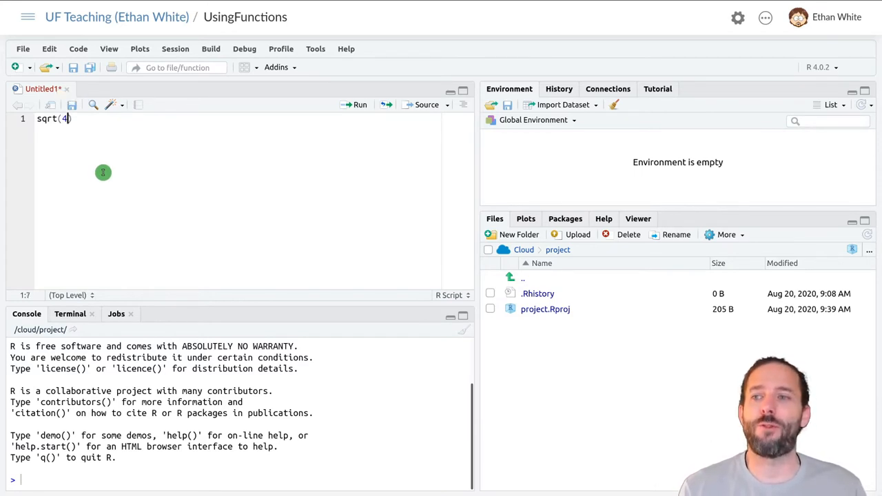
pyautogui.moveTo(347, 133)
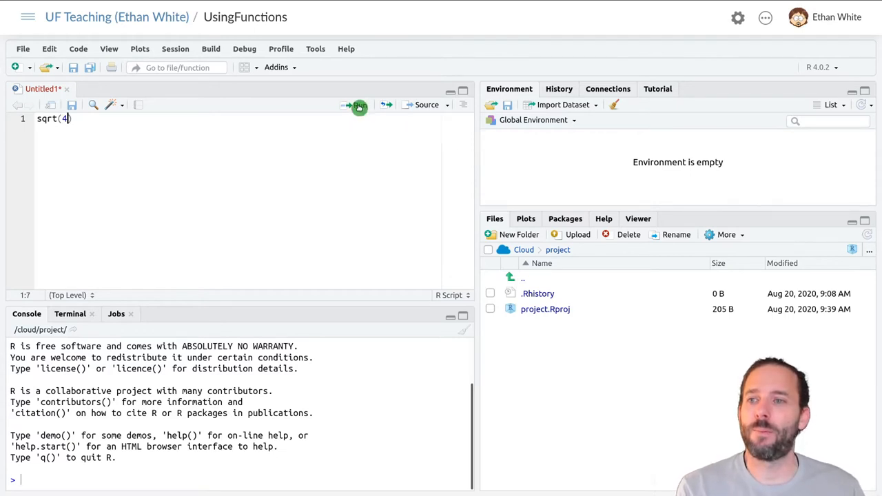
pyautogui.click(355, 105)
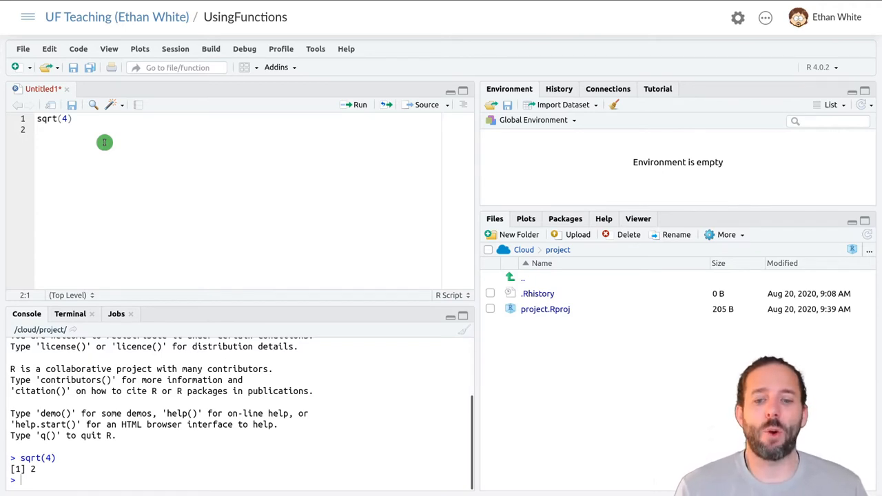
# Run weight_lb <- 0.11 so the variable appears in the environment.
pyautogui.write('wei')
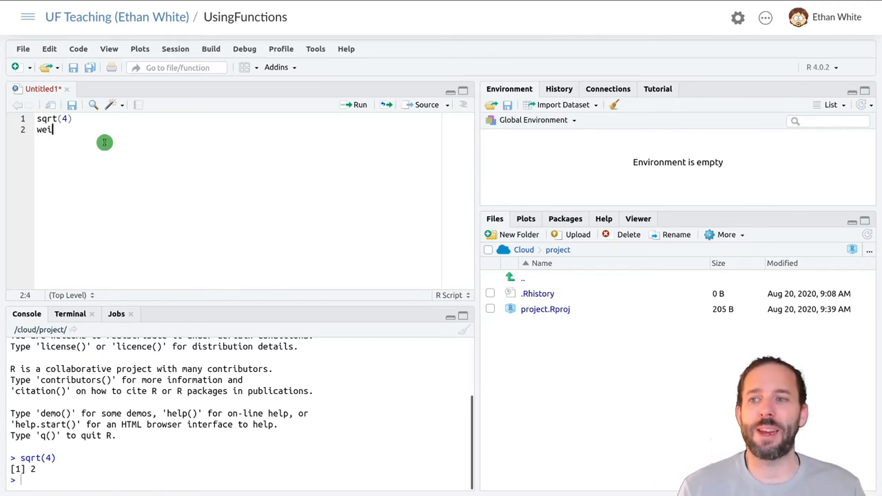
pyautogui.write('ght')
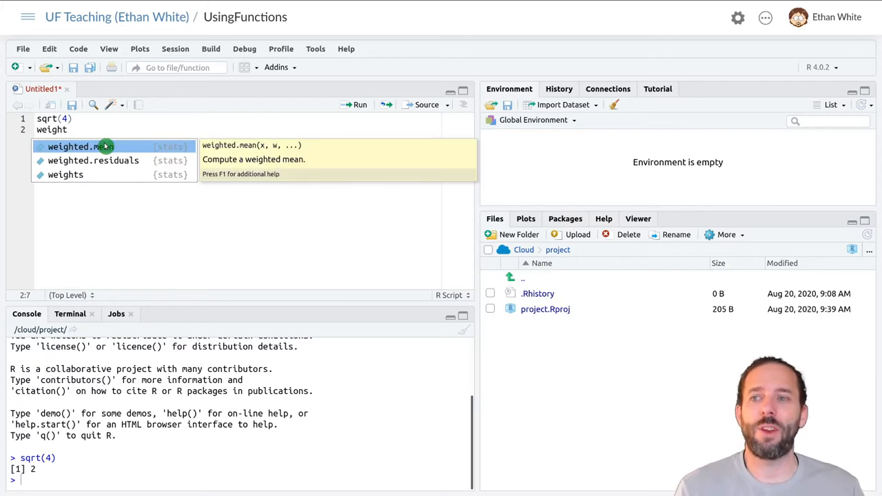
pyautogui.write('_lb')
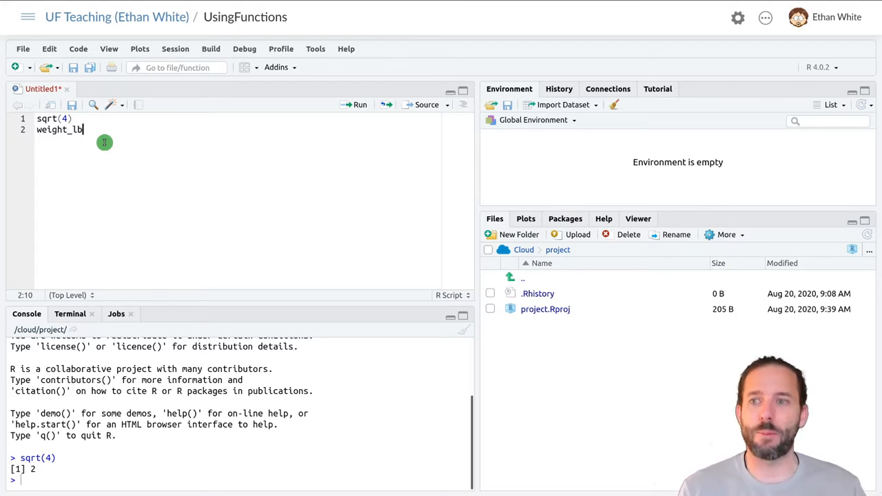
pyautogui.write('<')
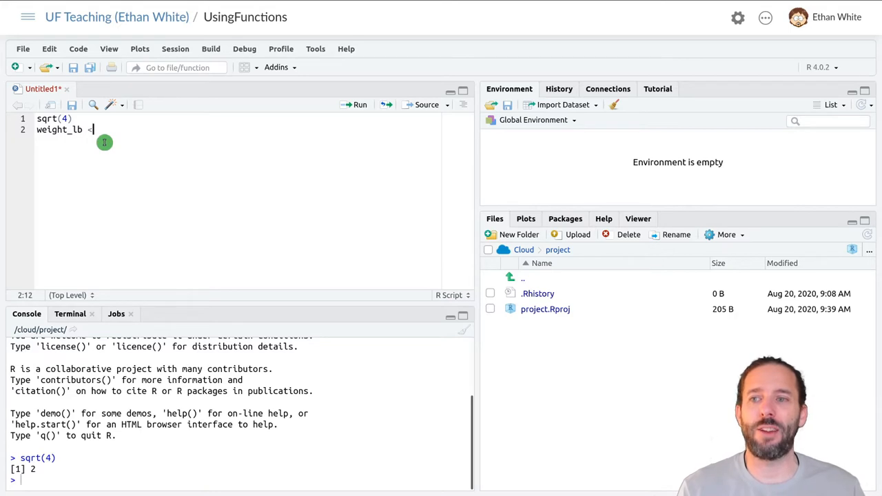
pyautogui.write('-')
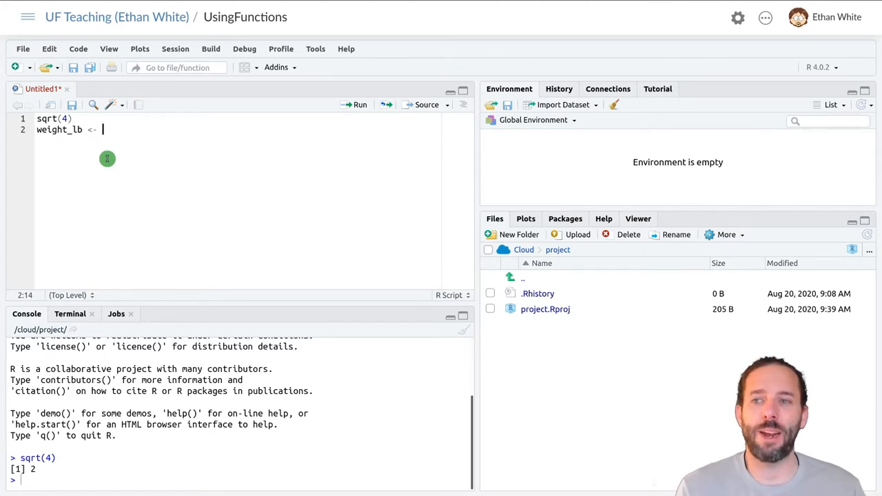
pyautogui.write('0.')
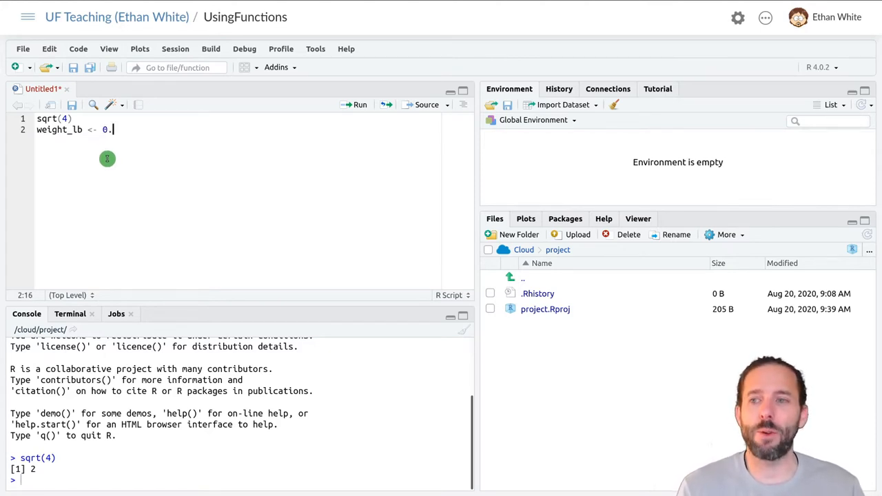
pyautogui.write('11')
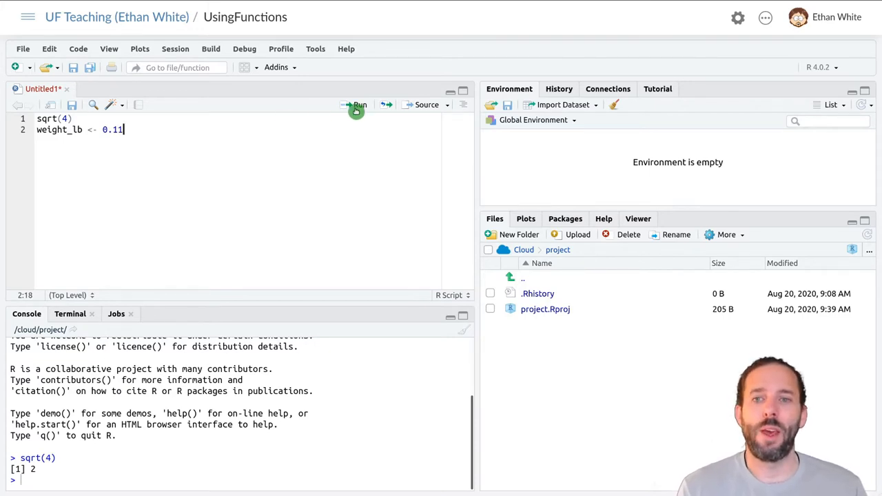
pyautogui.click(358, 105)
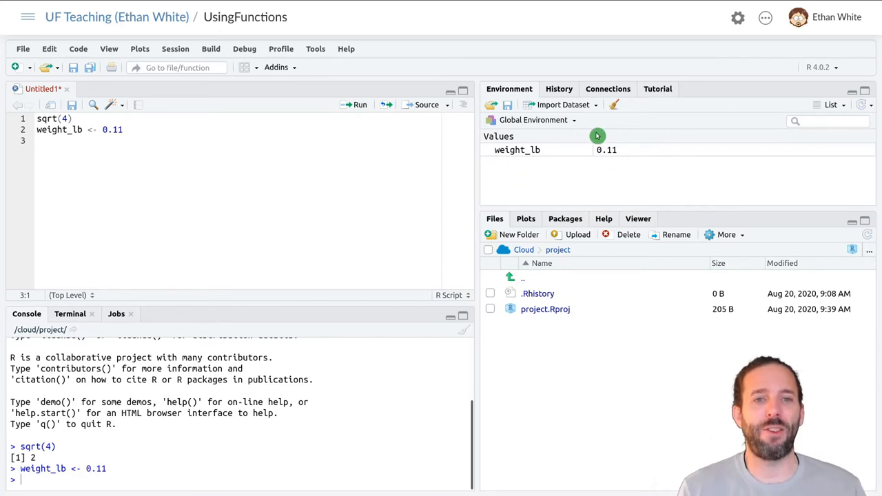
pyautogui.moveTo(617, 151)
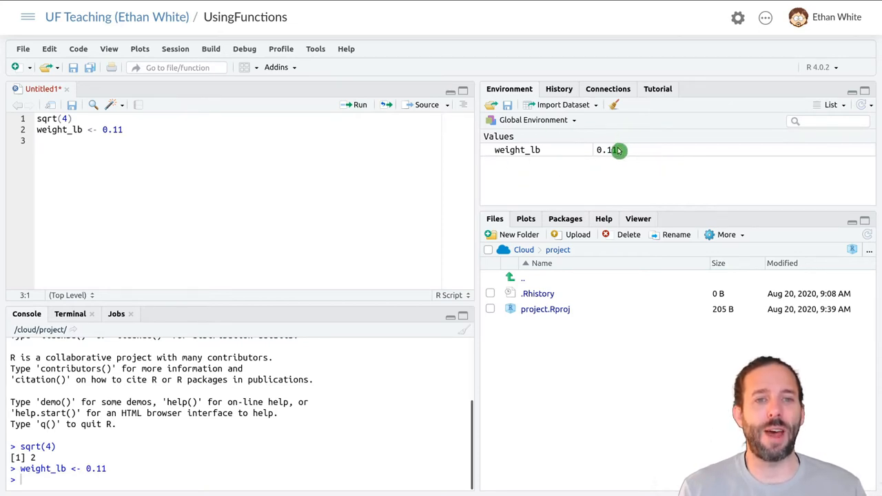
pyautogui.moveTo(237, 193)
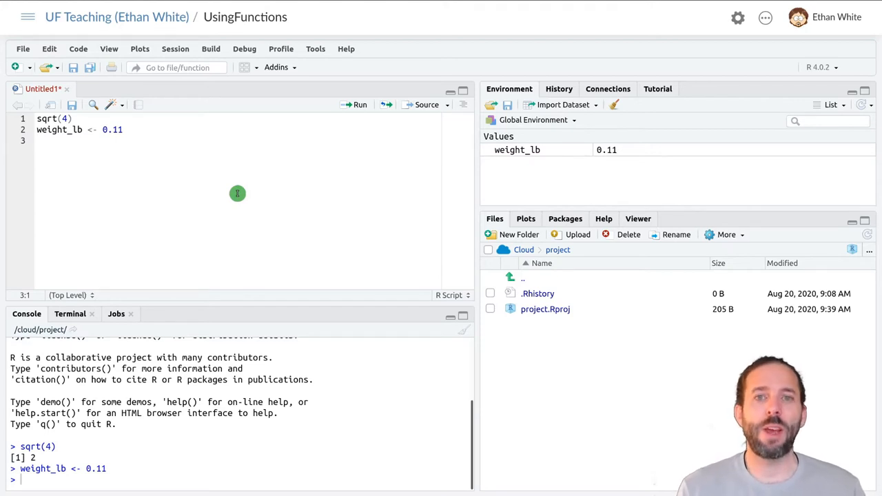
# Run sqrt(weight_lb), returning 0.3316625 in the console.
pyautogui.write('s')
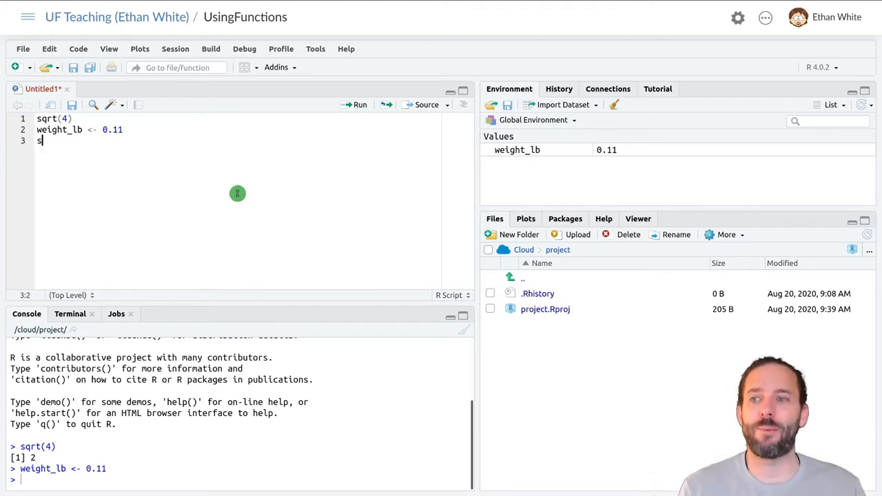
pyautogui.write('qrt(')
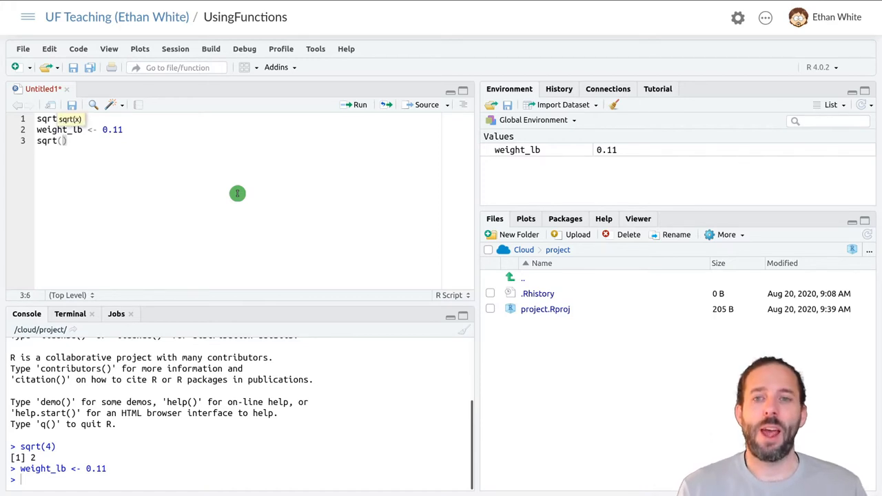
pyautogui.write('weight_lb')
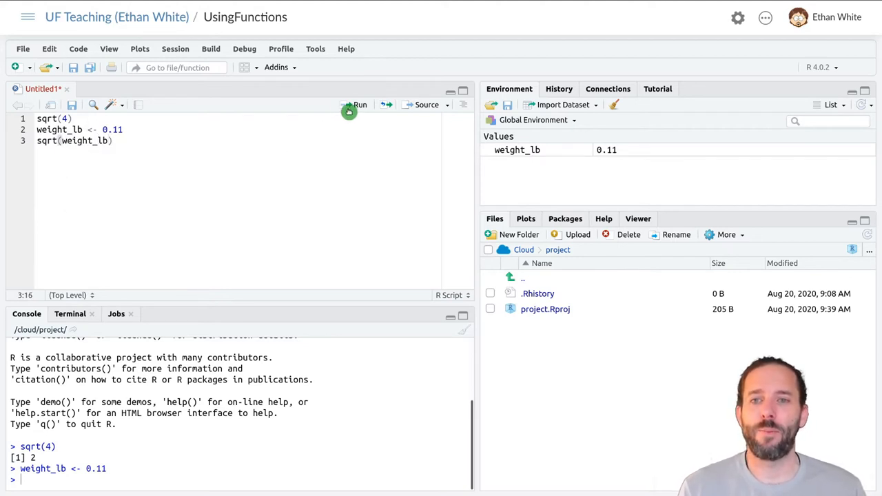
pyautogui.click(358, 105)
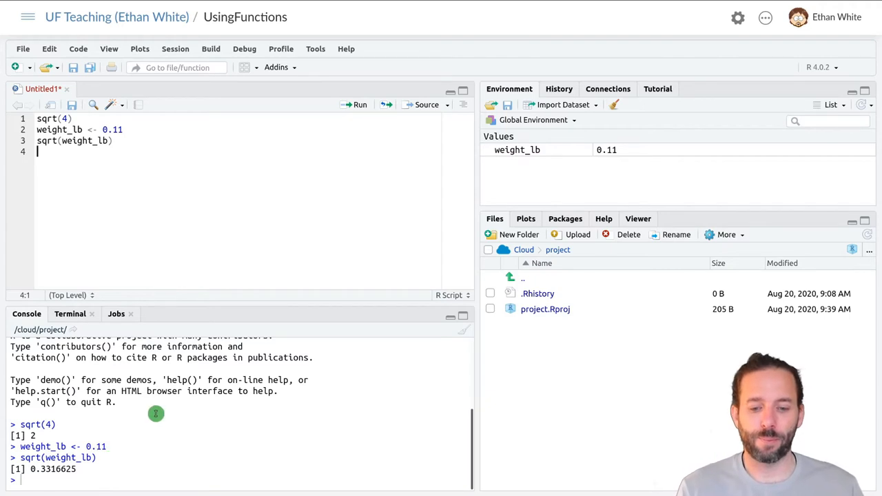
pyautogui.moveTo(99, 140)
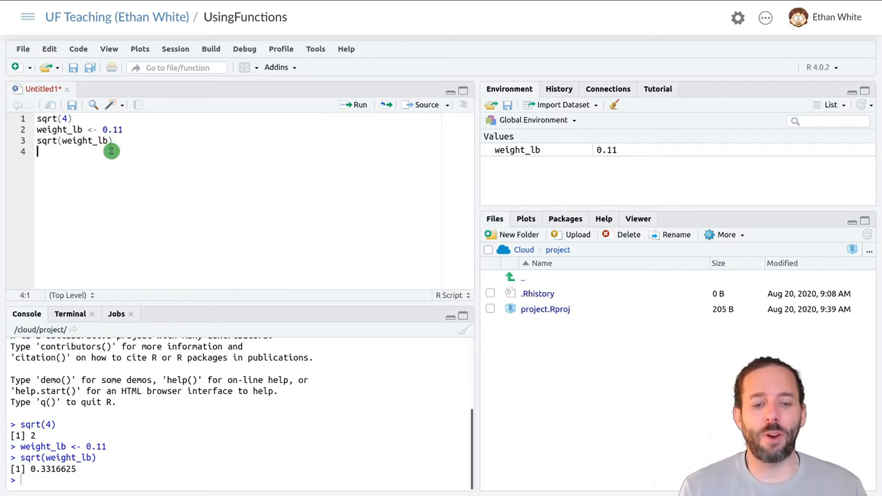
pyautogui.moveTo(119, 146)
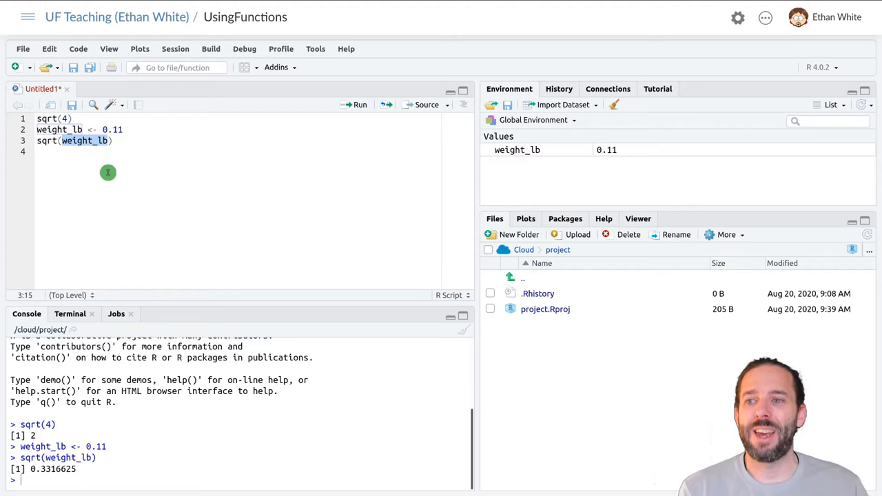
pyautogui.moveTo(115, 176)
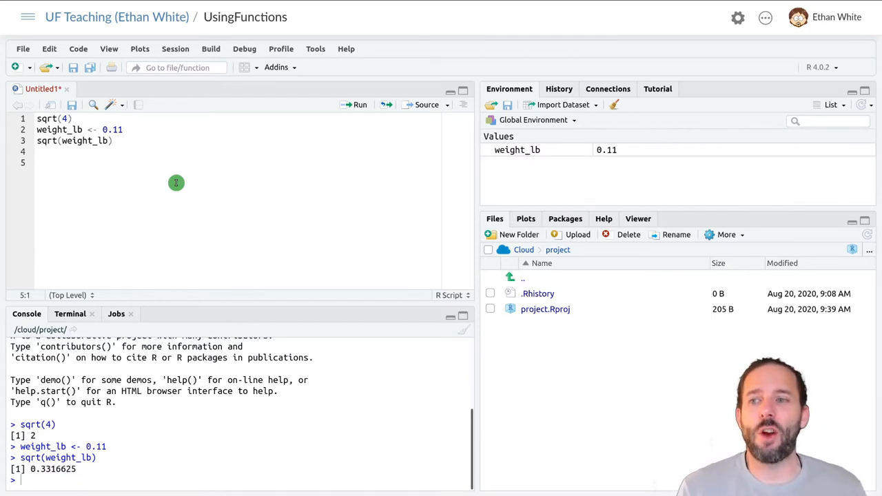
# Run str(weight_lb), which reports num 0.11.
pyautogui.write('str(')
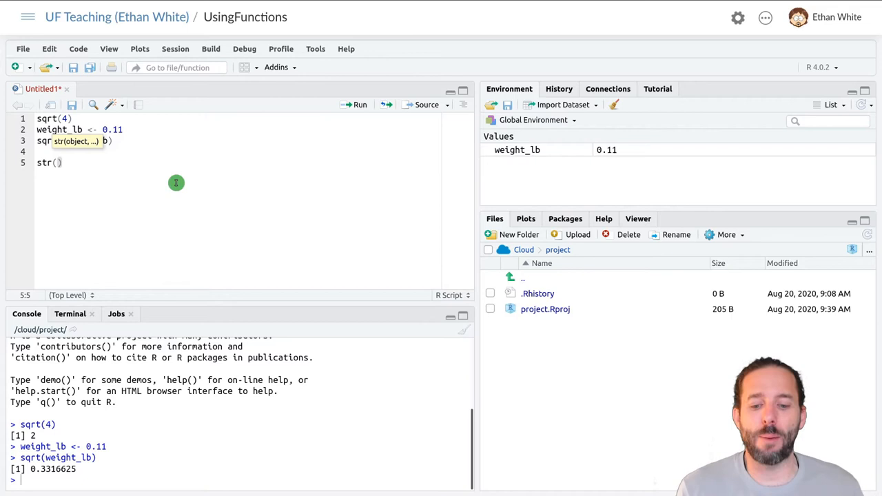
pyautogui.write('weight_lb')
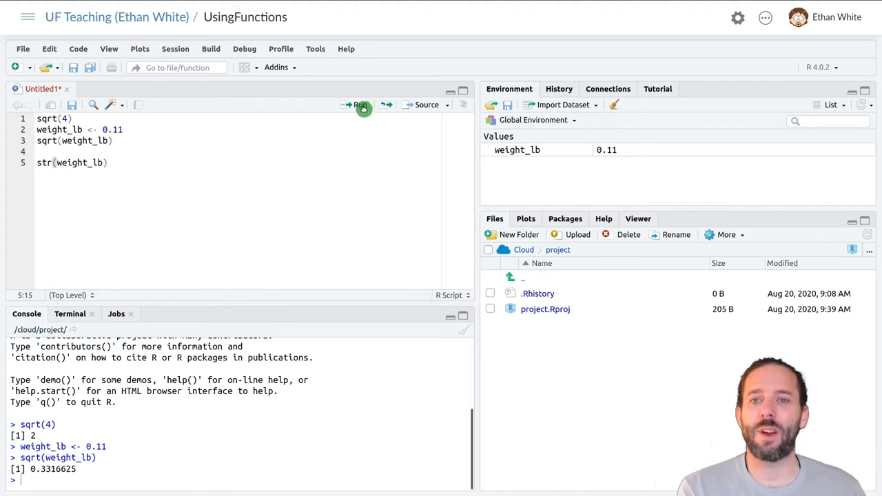
pyautogui.click(358, 105)
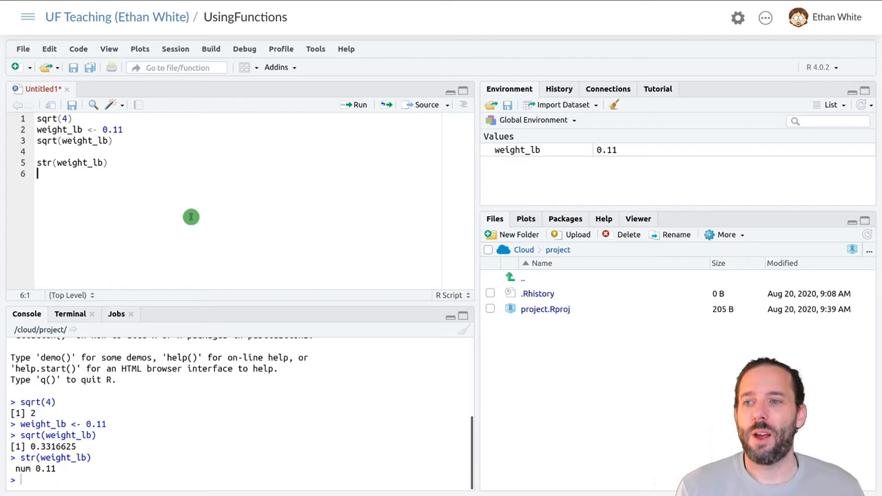
# Run str(10), which the console reports as num 10.
pyautogui.write('str(10')
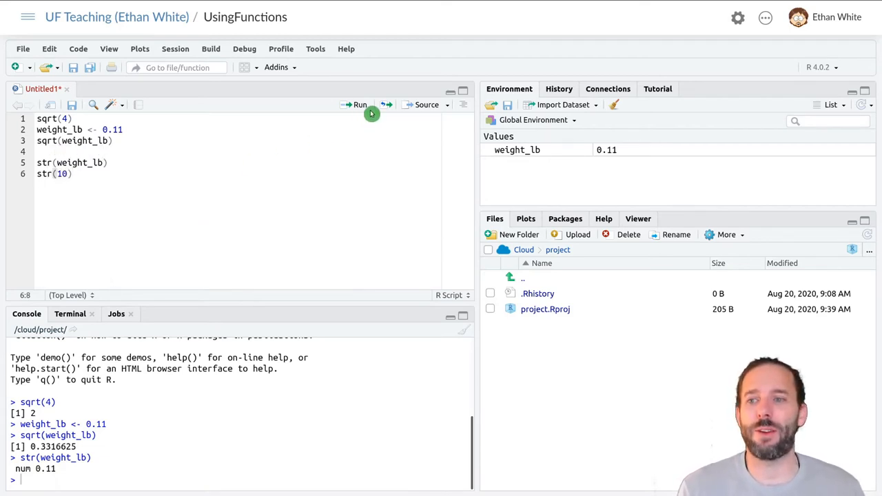
pyautogui.click(356, 104)
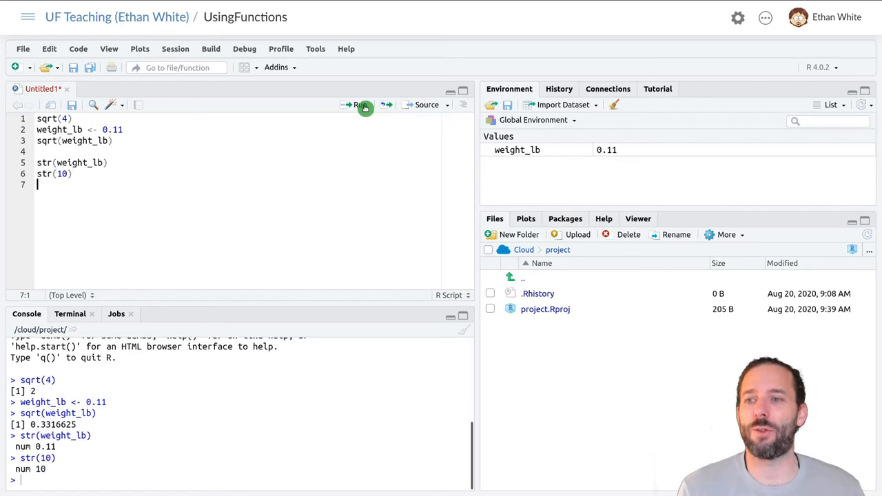
# Add str("hello world") to the script, reporting chr "hello world".
pyautogui.write('s')
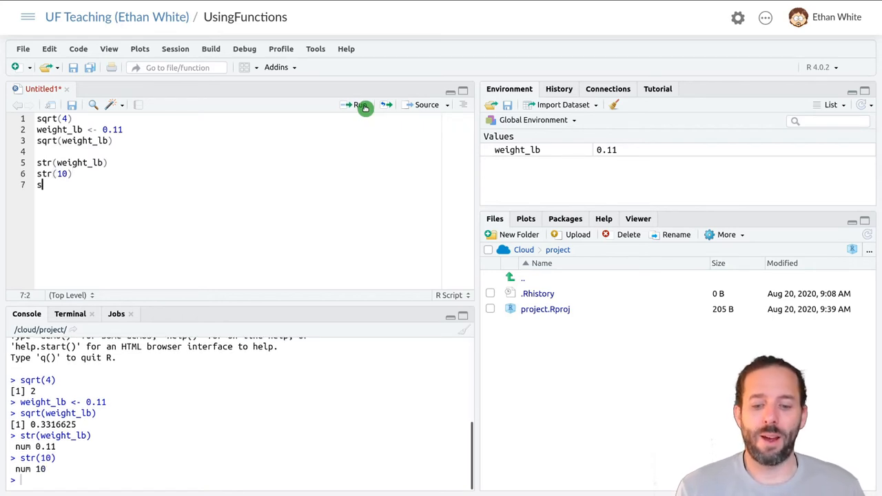
pyautogui.write('tr(')
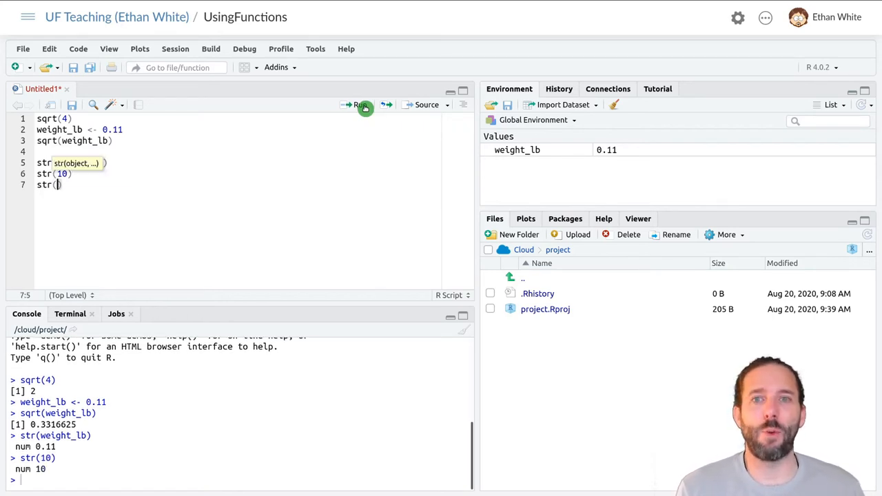
pyautogui.write('"hell')
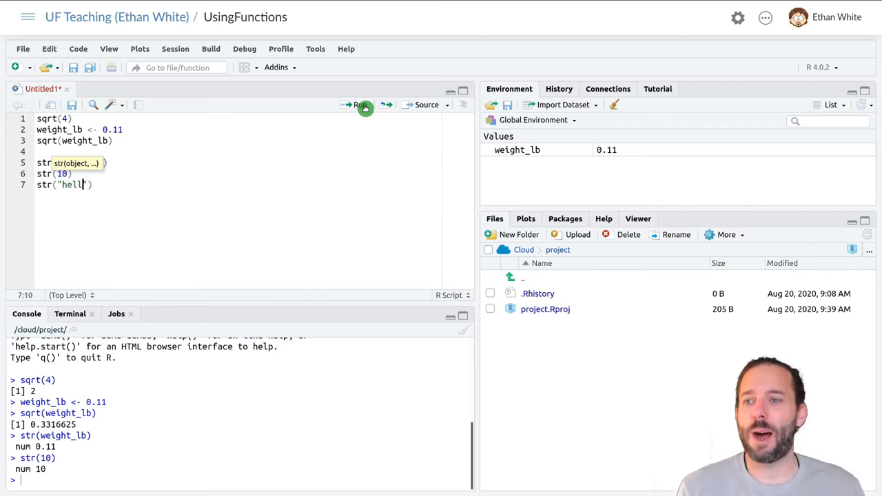
pyautogui.write('world')
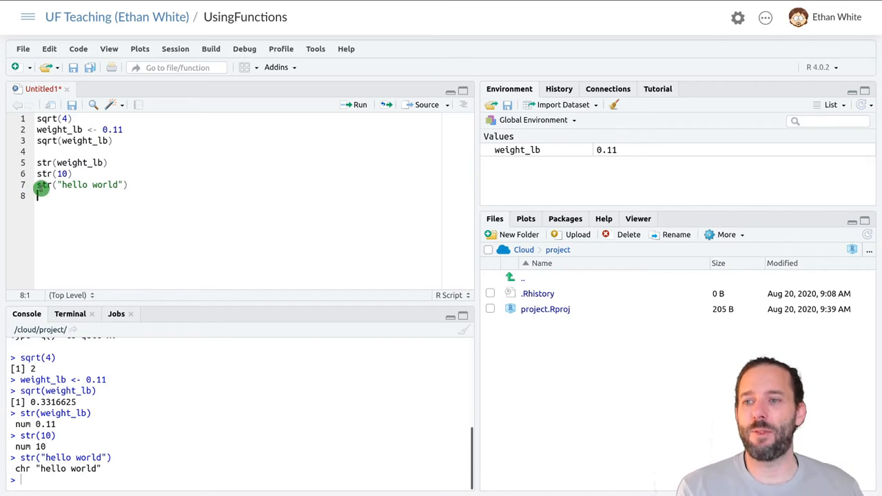
pyautogui.doubleClick(90, 185)
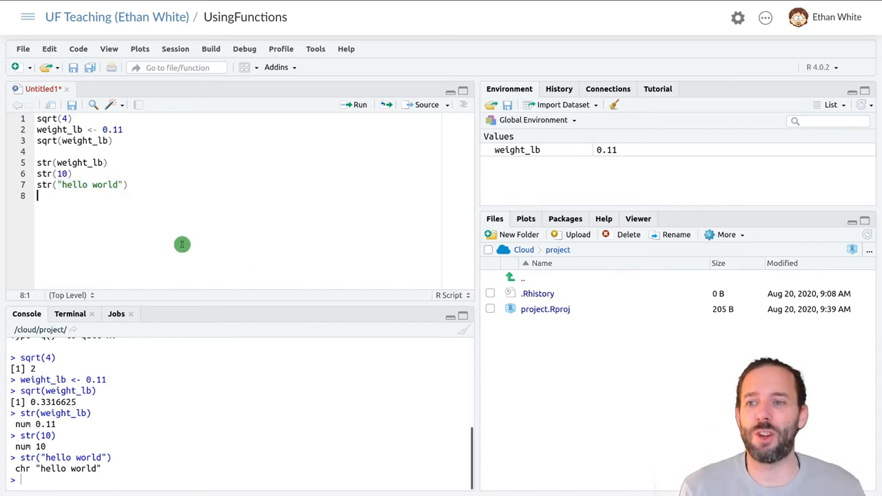
pyautogui.moveTo(185, 240)
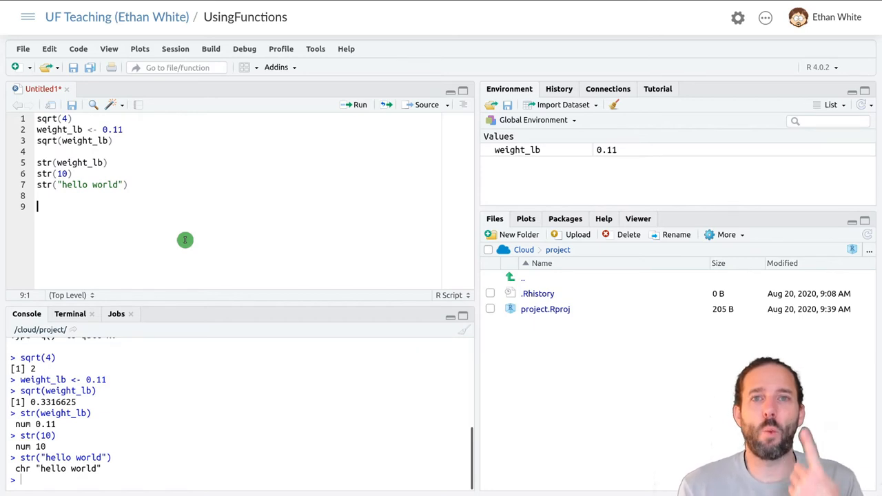
pyautogui.moveTo(229, 245)
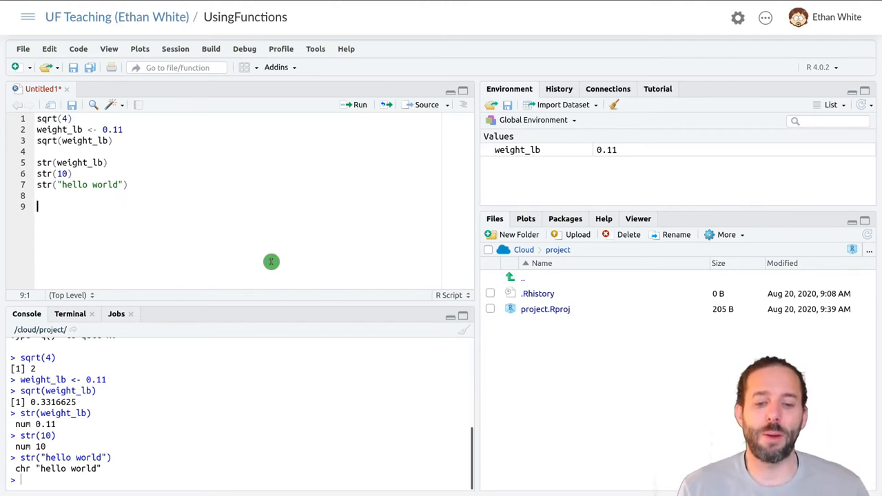
# Write round(0.11, 1) on line 9 so it evaluates to 0.1.
pyautogui.write('round(')
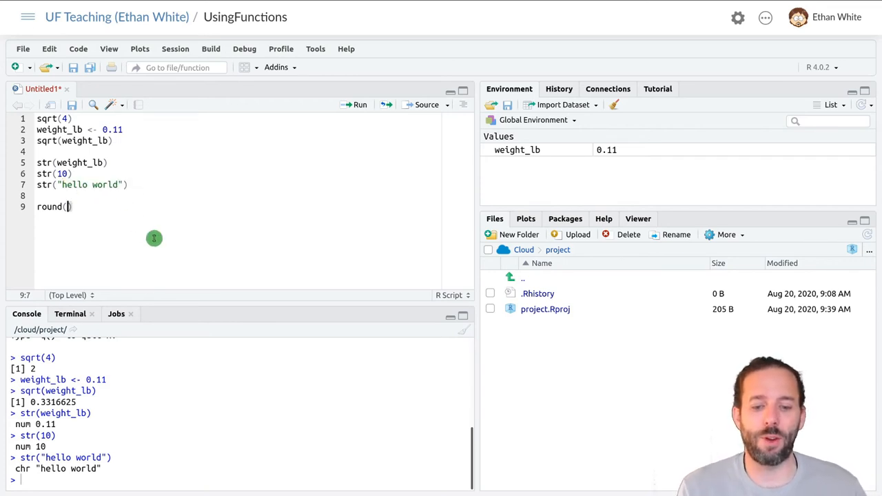
pyautogui.write('0.11,')
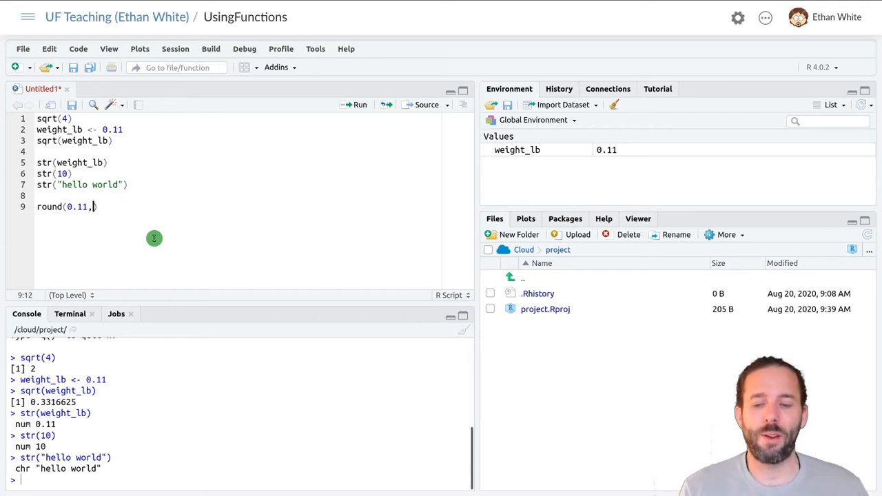
pyautogui.write('1')
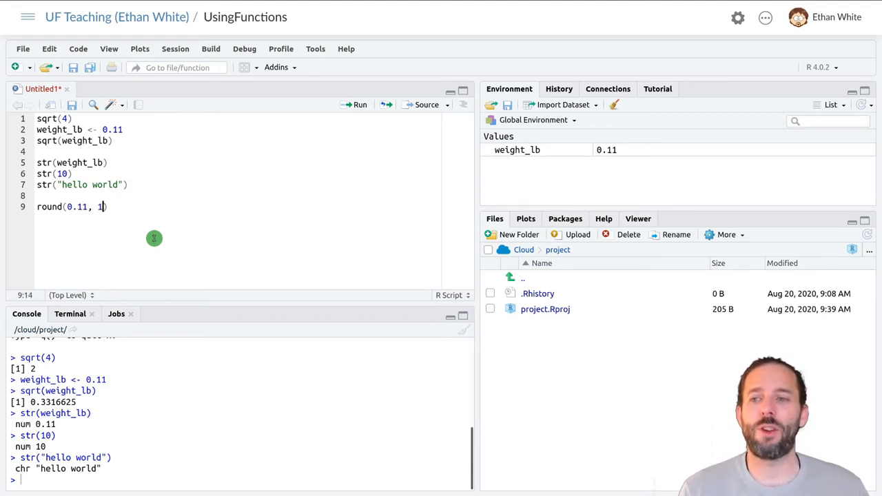
pyautogui.write(')')
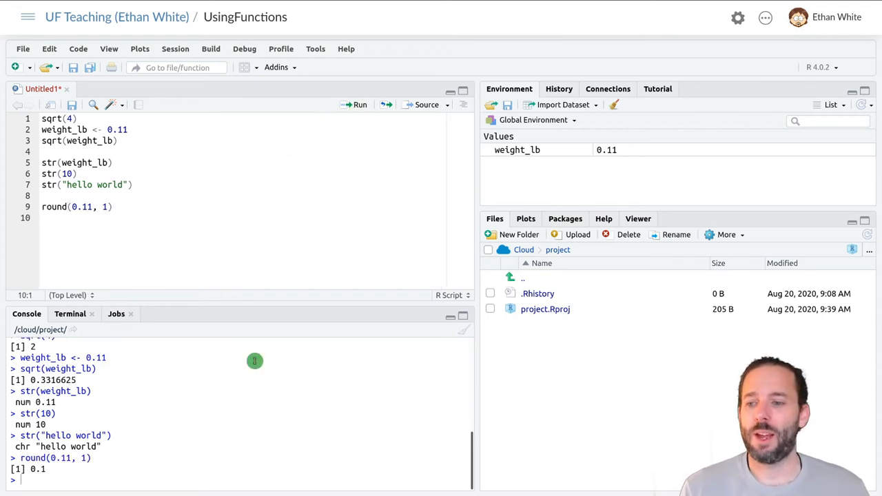
pyautogui.moveTo(88, 433)
pyautogui.write('r')
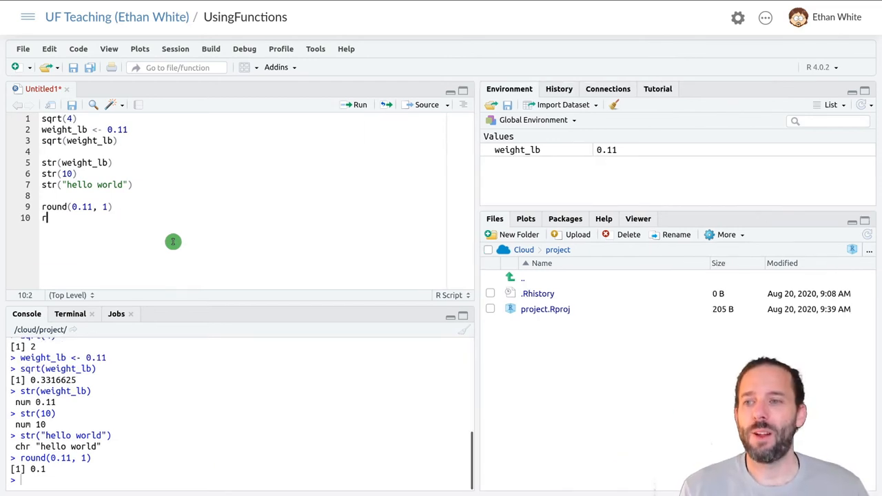
# Run round(weight_lb, 1) from line 10, returning 0.1.
pyautogui.write('ound(')
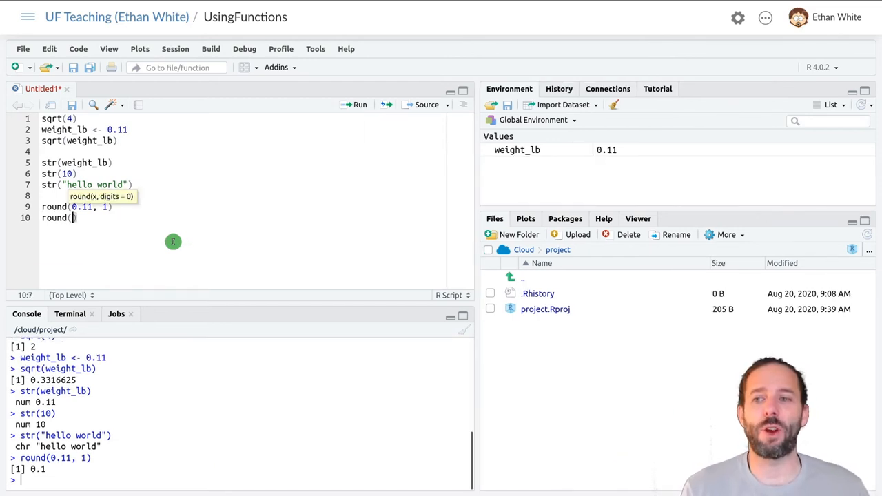
pyautogui.write('weight_lb,')
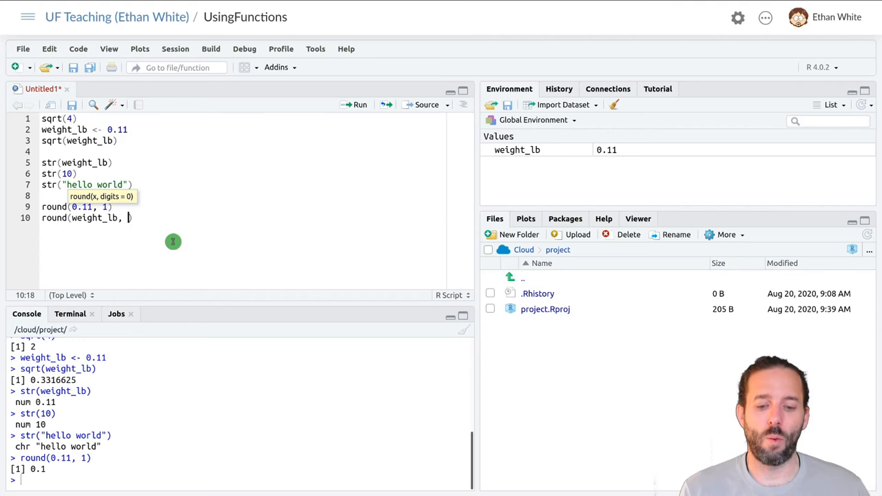
pyautogui.write('1)')
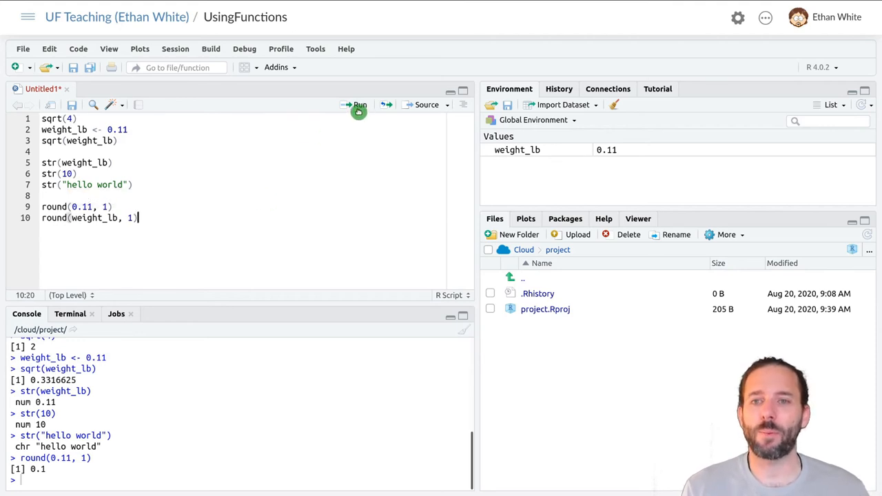
pyautogui.click(359, 105)
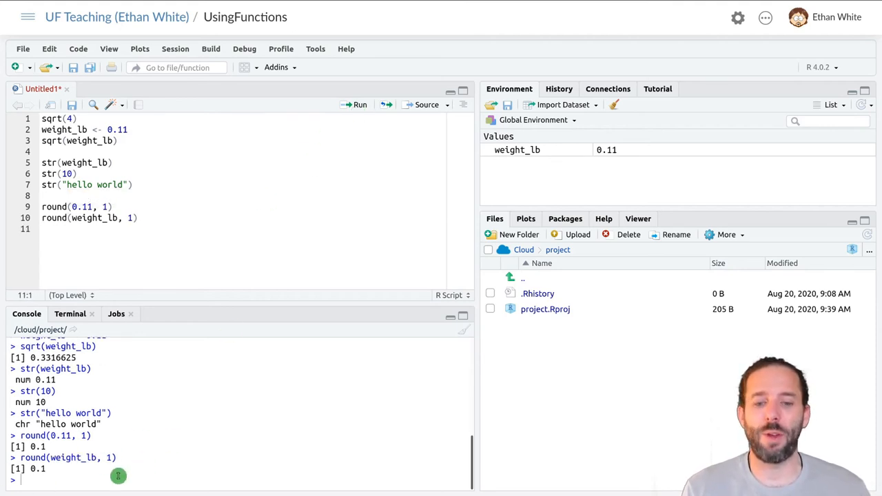
pyautogui.moveTo(226, 347)
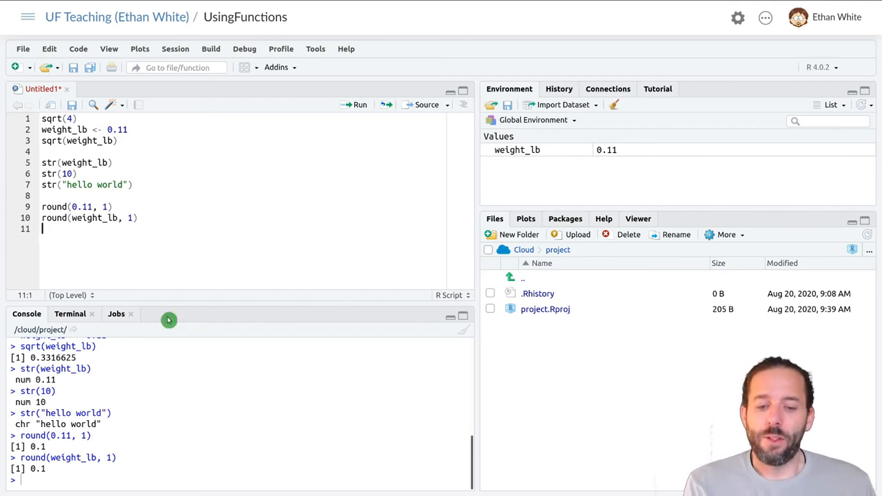
pyautogui.moveTo(91, 243)
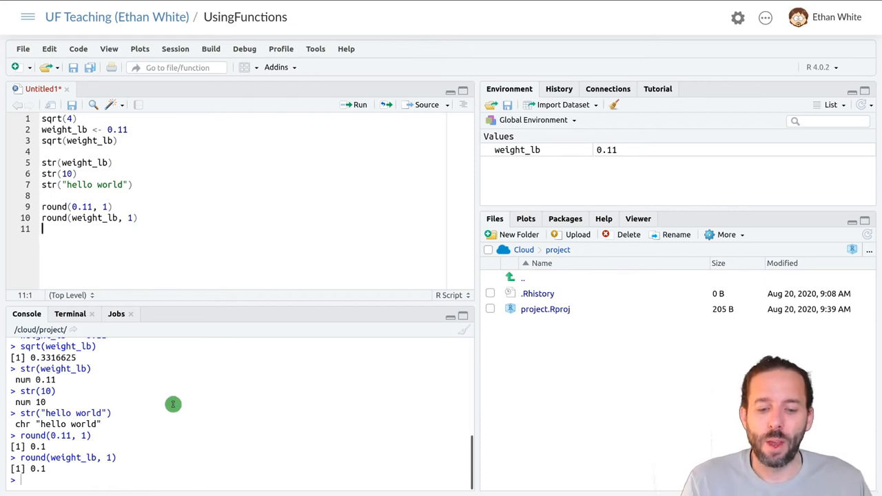
pyautogui.moveTo(79, 239)
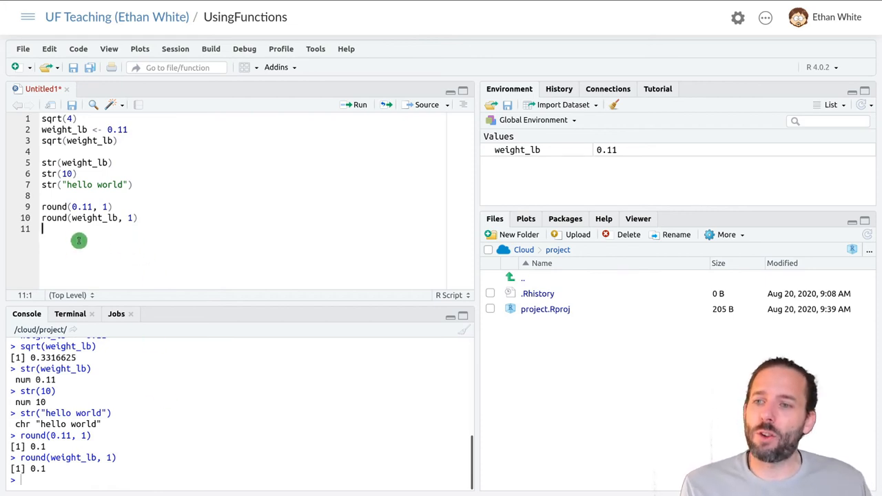
pyautogui.moveTo(162, 286)
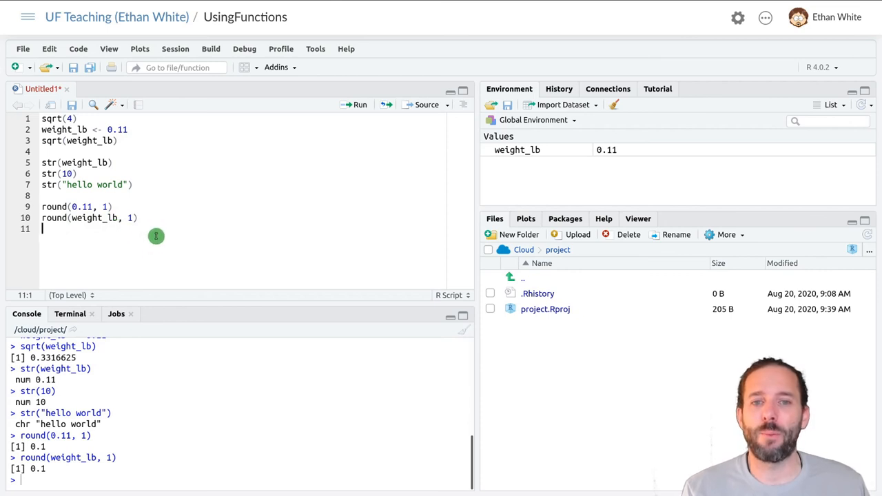
pyautogui.moveTo(543, 135)
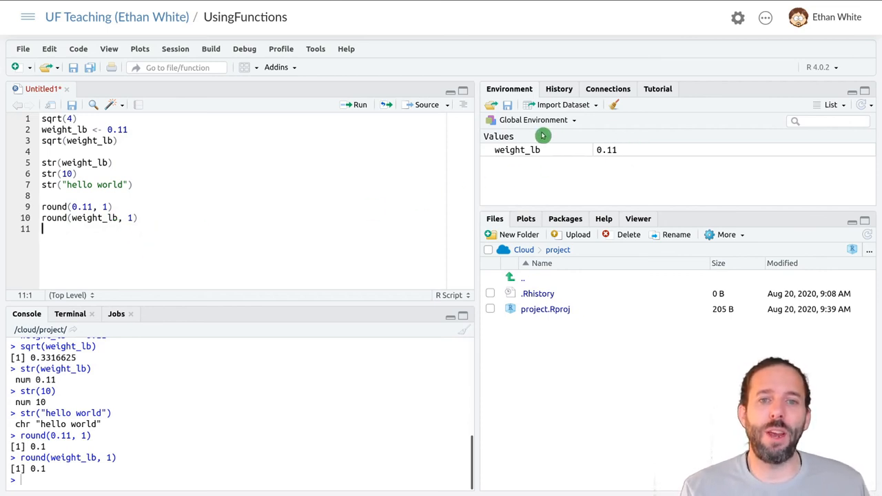
pyautogui.moveTo(620, 170)
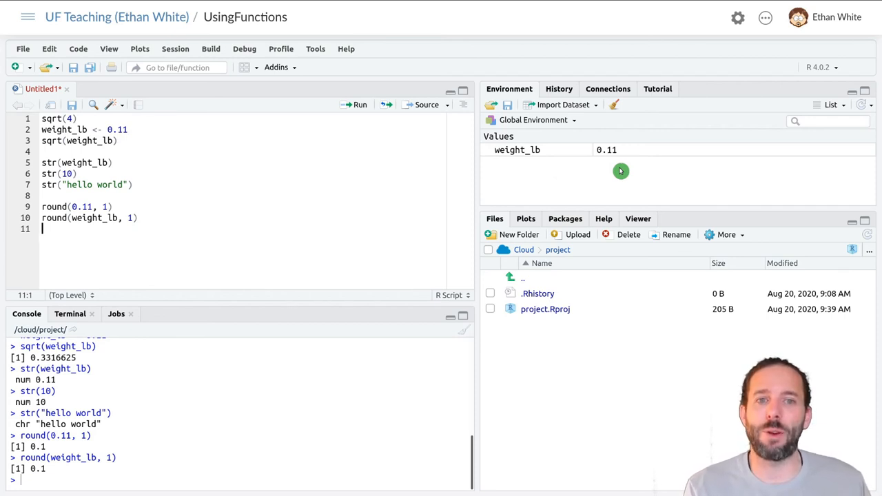
pyautogui.moveTo(617, 159)
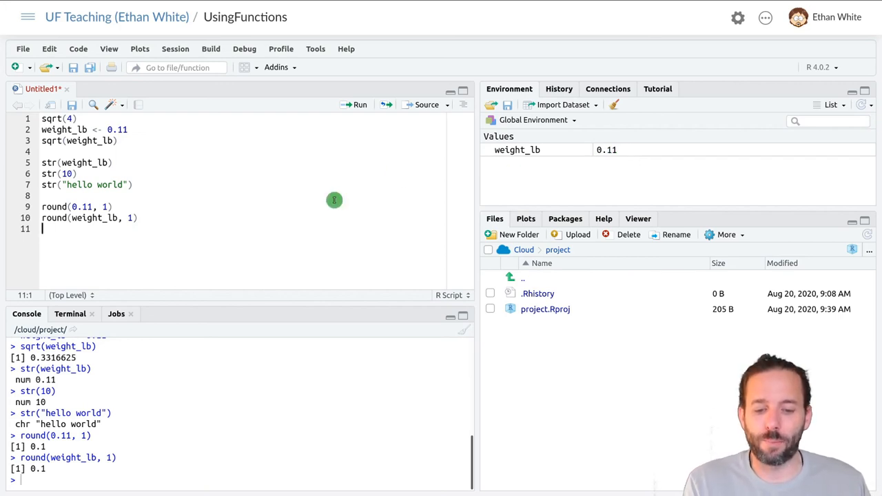
pyautogui.moveTo(179, 240)
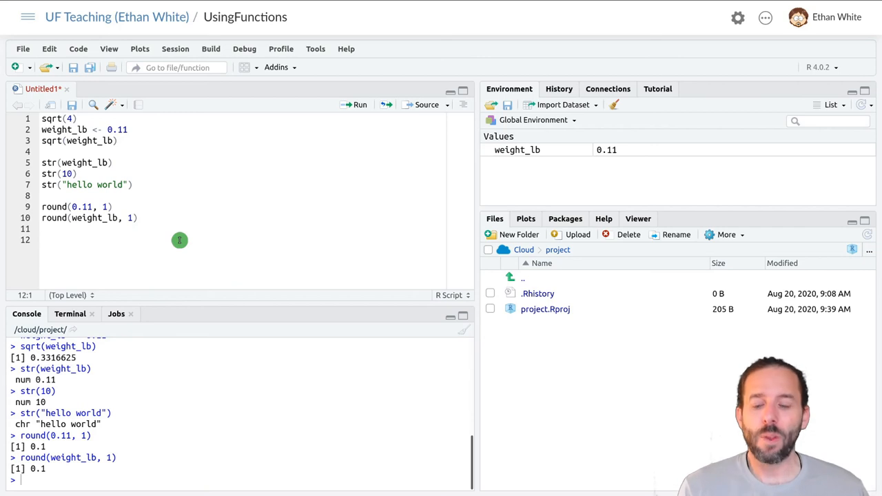
# Write weight_rounded <- round(weight_lb, 1) on line 12.
pyautogui.write('weight')
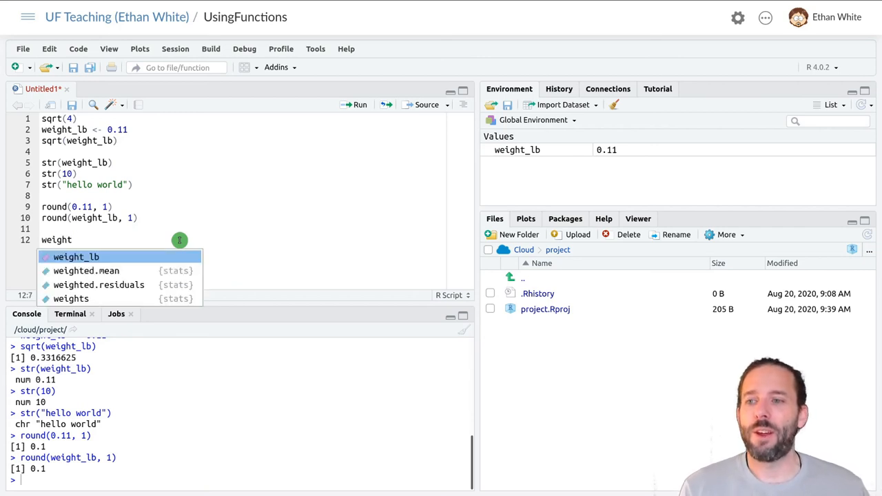
pyautogui.write('_round')
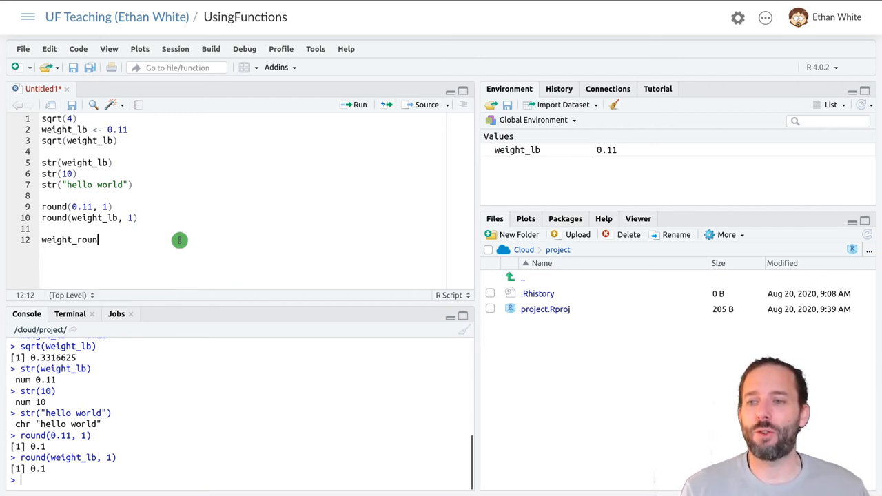
pyautogui.write('ded')
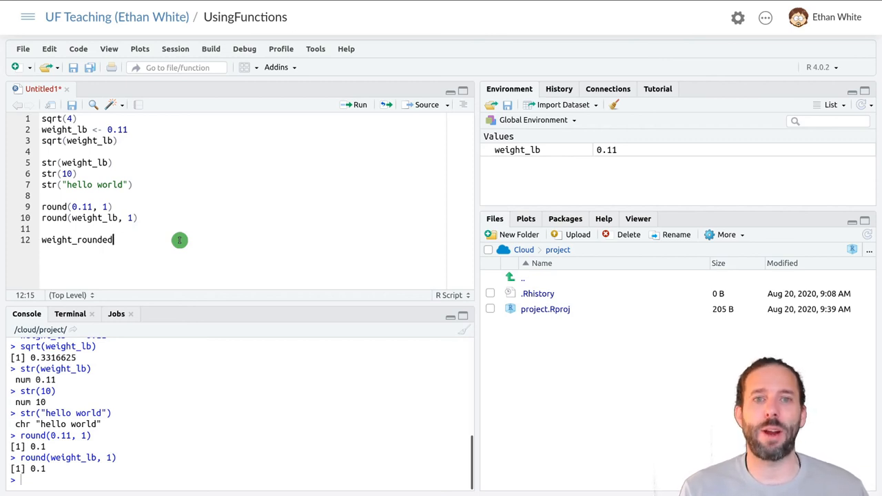
pyautogui.write('<-')
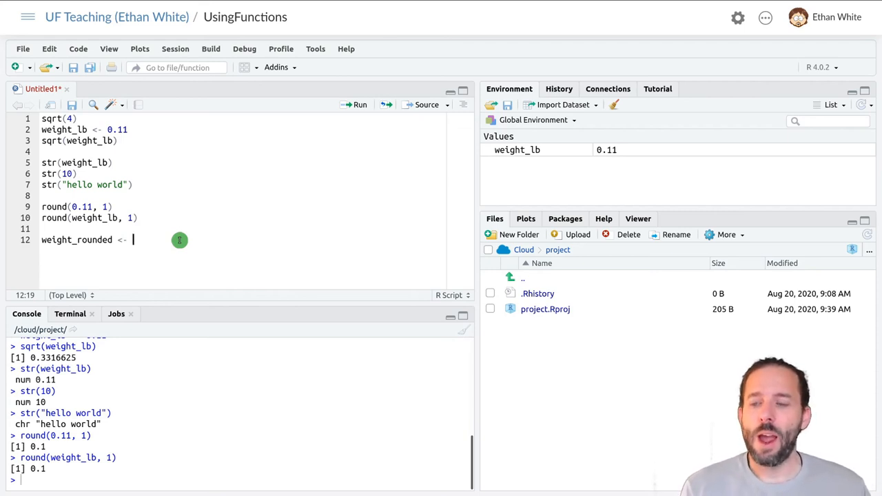
pyautogui.write('round(weight_lb, 1')
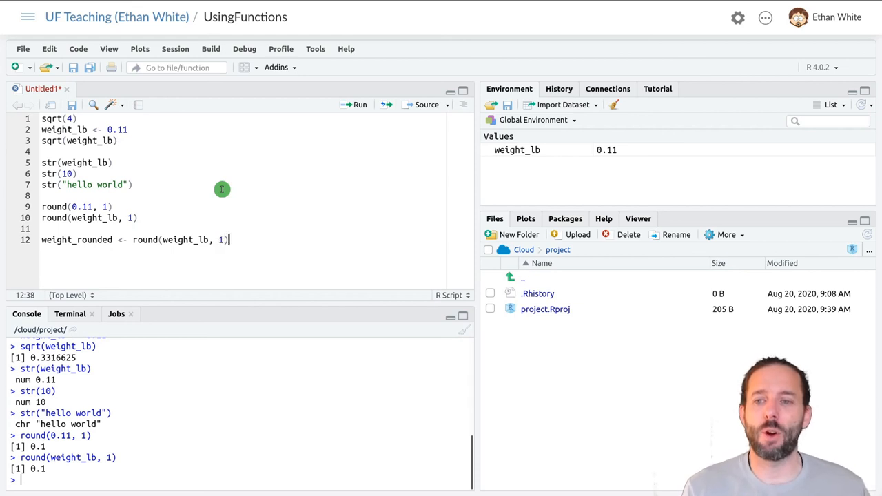
pyautogui.moveTo(218, 204)
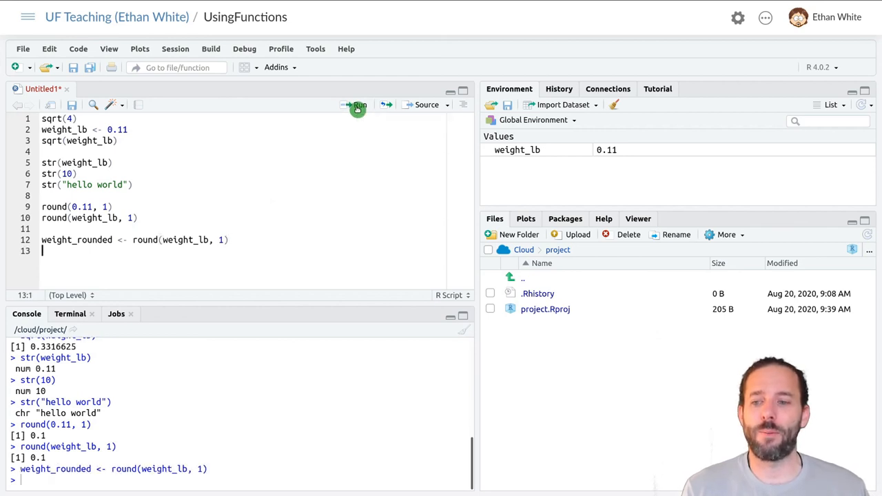
# Run line 12 so weight_rounded = 0.1 appears in the environment.
pyautogui.click(358, 109)
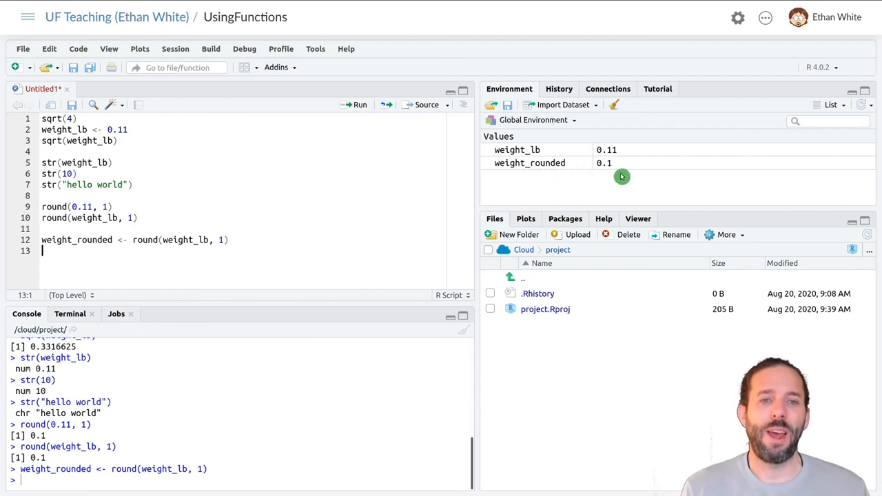
pyautogui.moveTo(604, 176)
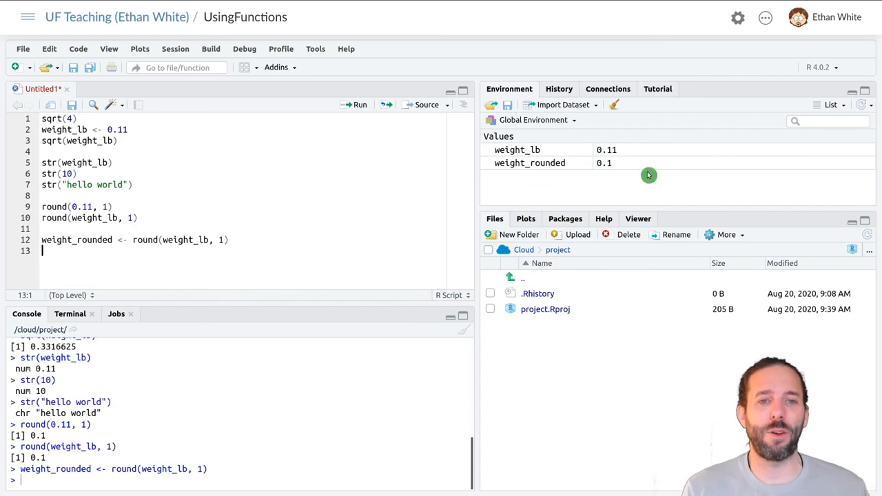
pyautogui.moveTo(614, 175)
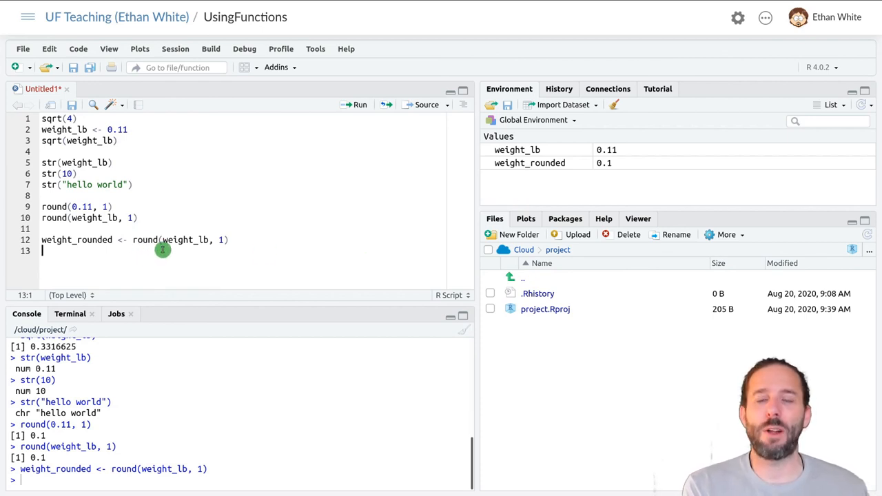
pyautogui.moveTo(210, 249)
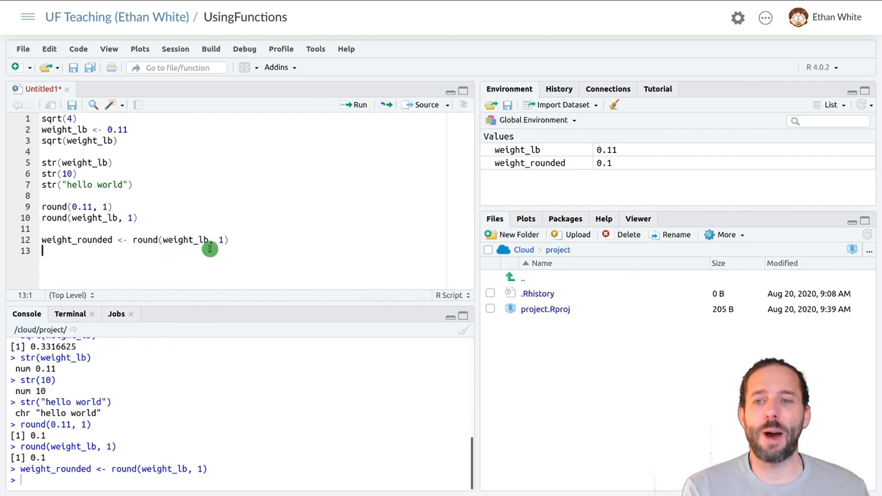